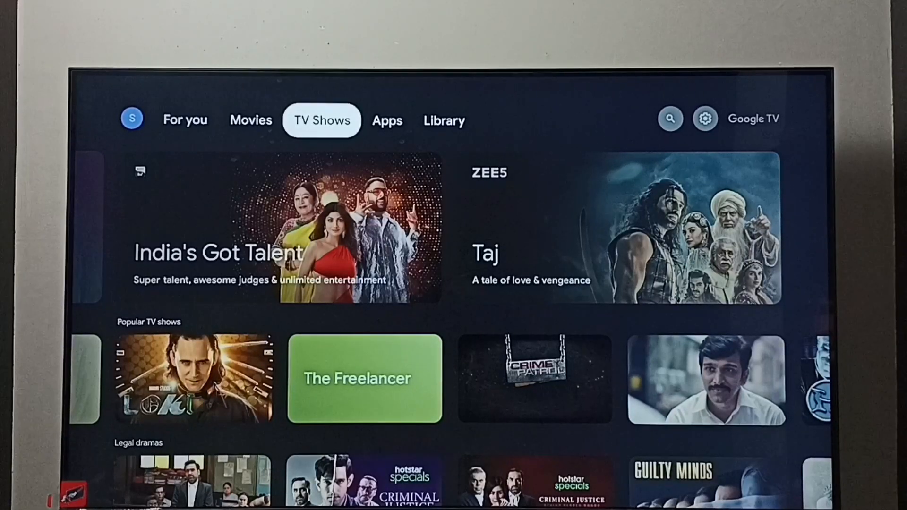
# Step: Select the top-right profile icon to show the date, time and quick settings tiles
pyautogui.click(387, 120)
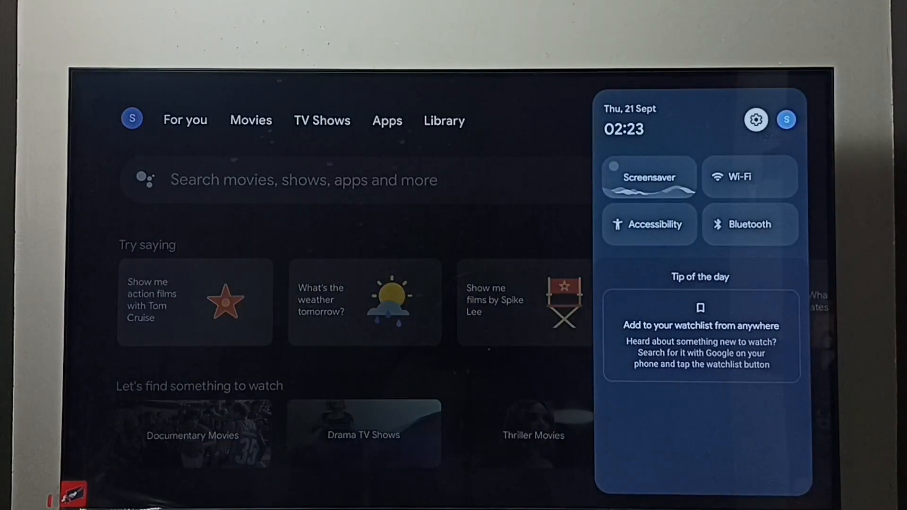
# Step: Go from quick settings into the full Settings menu and scroll down its options
pyautogui.click(756, 119)
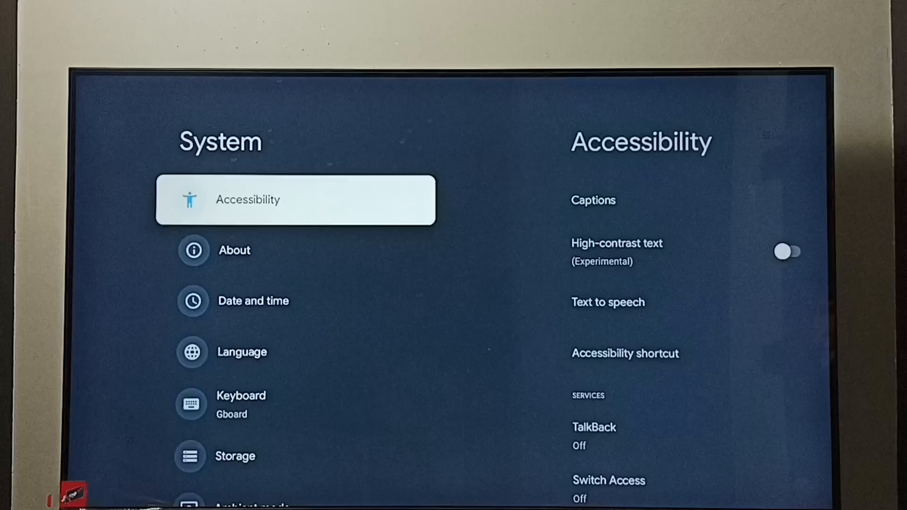
pyautogui.scroll(-3)
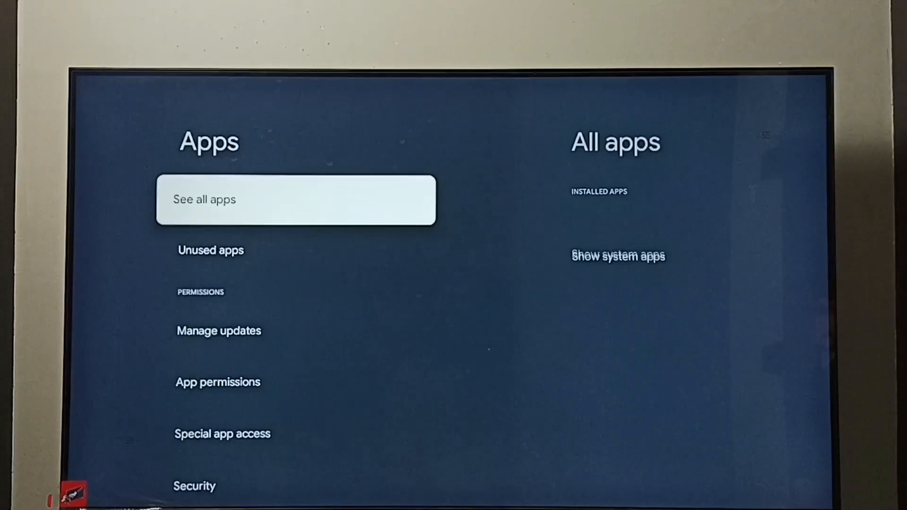
# Step: Choose See all apps, then Netflix, to view its version, storage, data and cache sizes
pyautogui.click(296, 199)
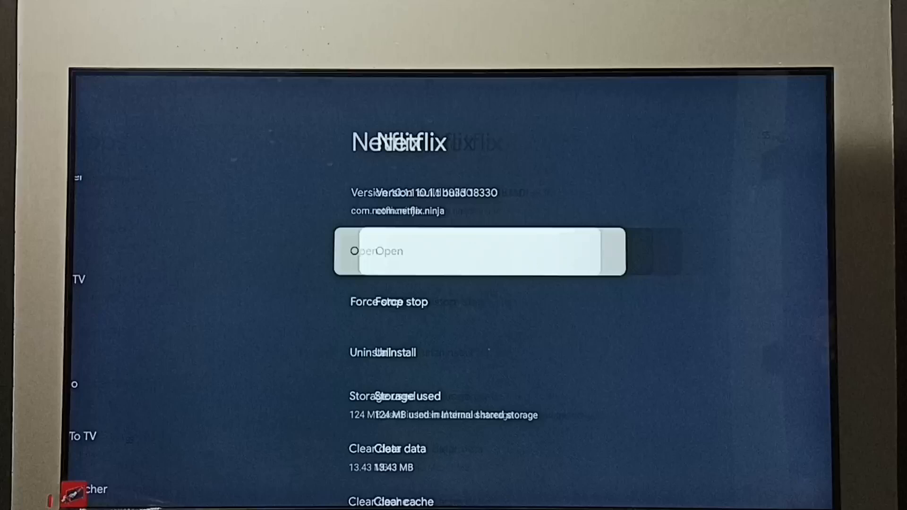
# Step: Go back to the All apps list and select Prime Video
pyautogui.press('Down')
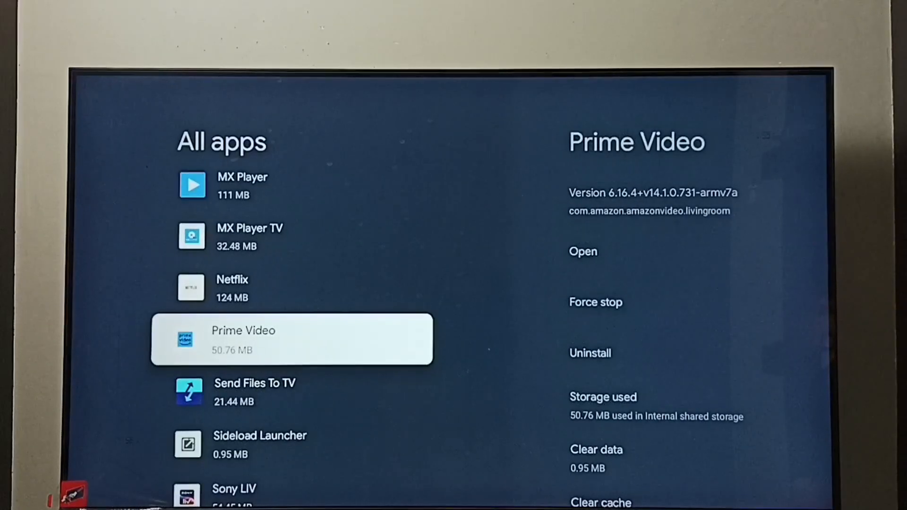
pyautogui.click(292, 340)
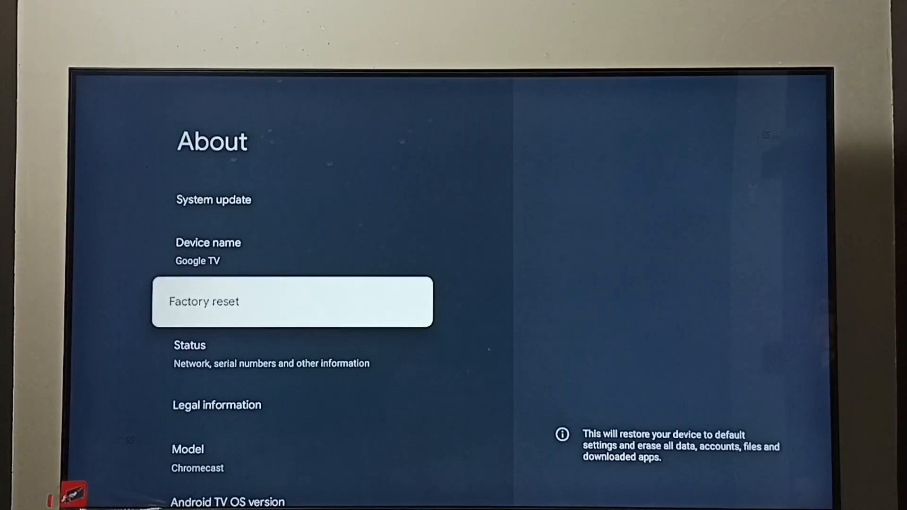
# Step: Select Factory reset in About to reach the data-erase warning screen
pyautogui.click(291, 302)
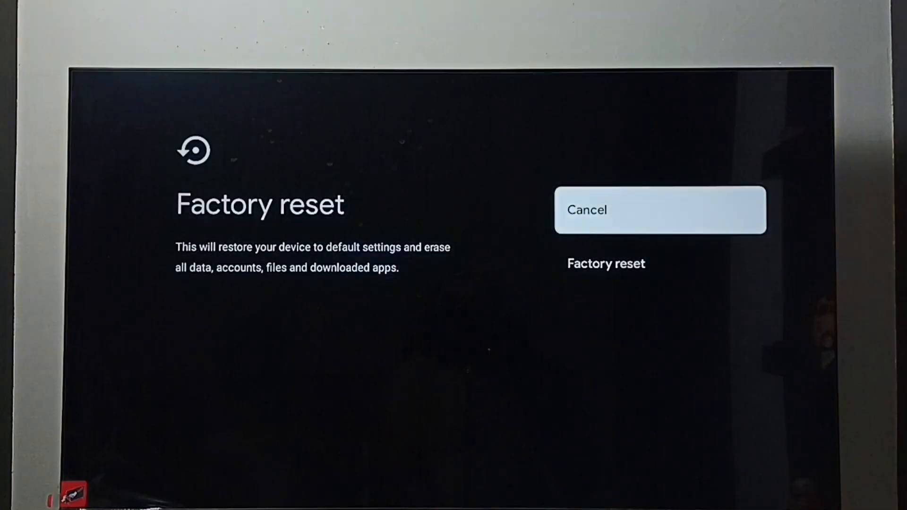